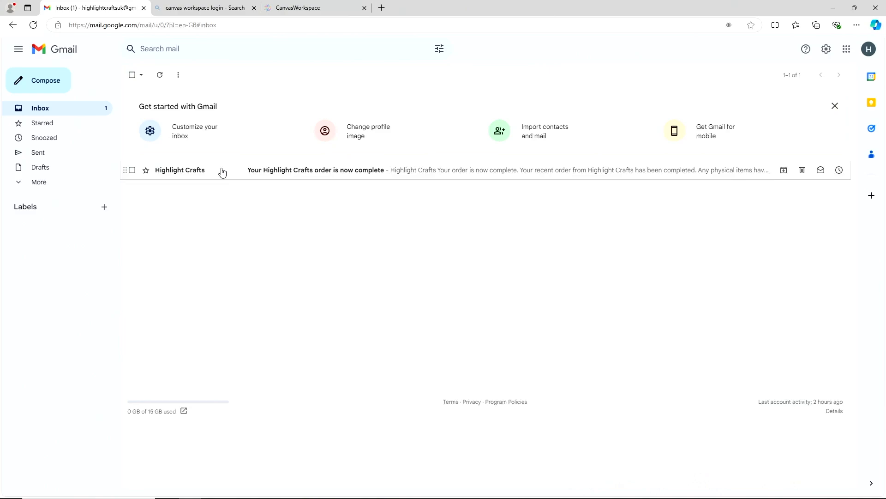
{"action": "mouse_move", "coordinate": [258, 173]}
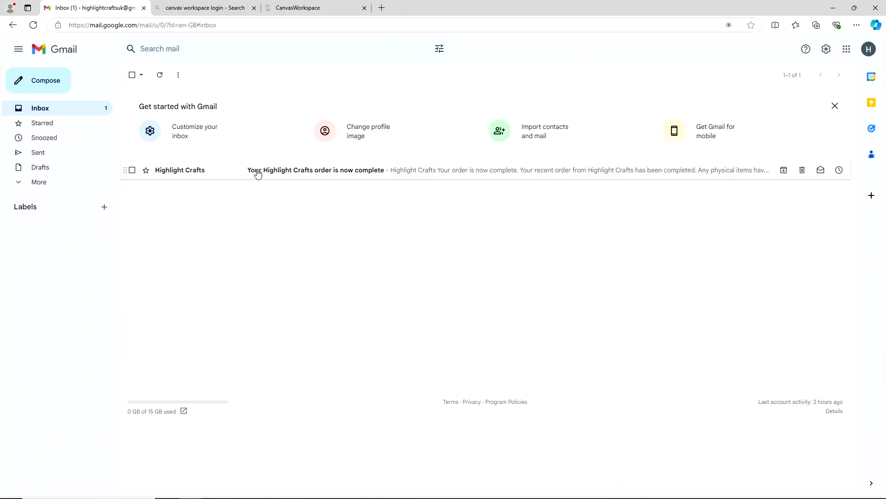
Step: Open the Highlight Crafts order email and download the Digital Craftorium SVG zip from its Downloads table
{"action": "left_click", "coordinate": [317, 170]}
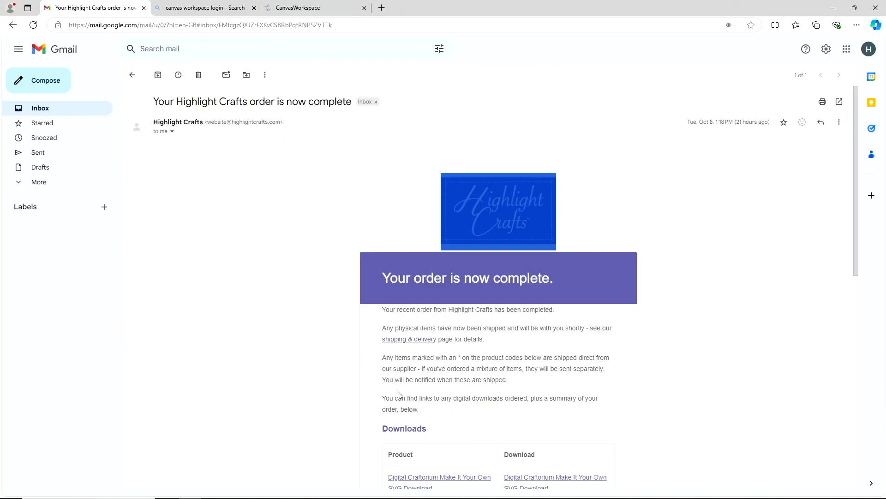
{"action": "scroll", "scroll_direction": "down", "scroll_amount": 3}
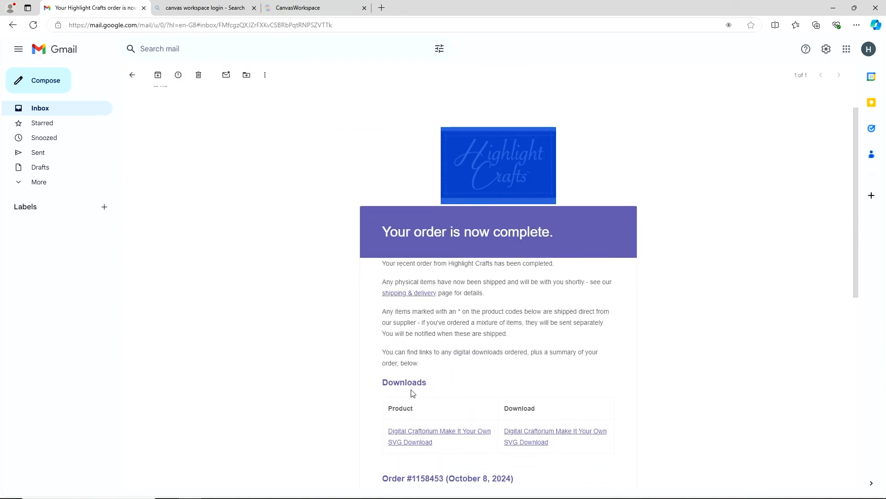
{"action": "scroll", "scroll_direction": "down", "scroll_amount": 3}
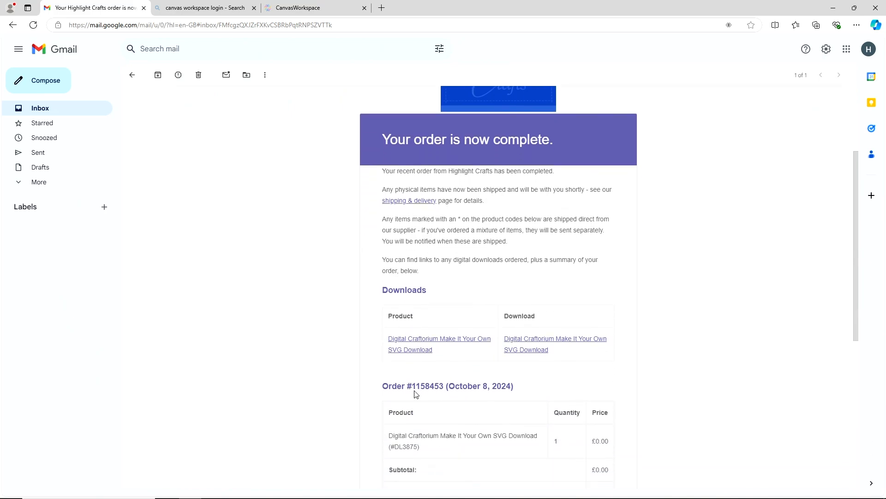
{"action": "mouse_move", "coordinate": [421, 335]}
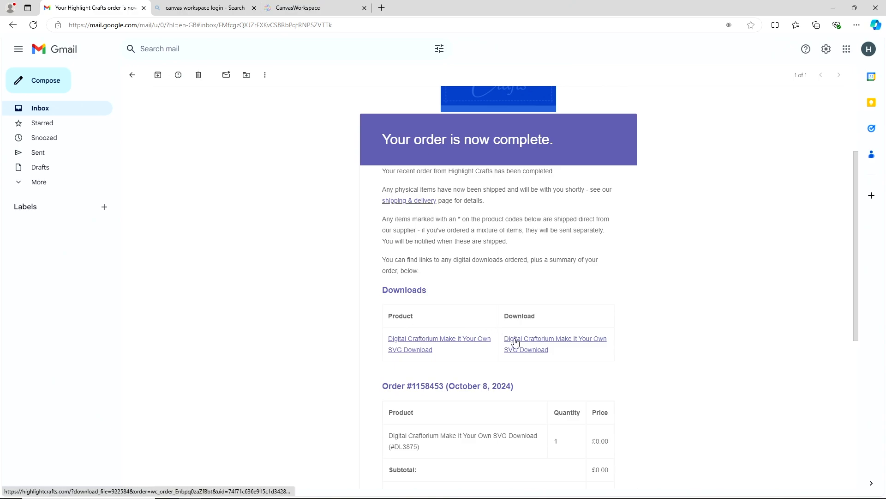
{"action": "left_click", "coordinate": [555, 342]}
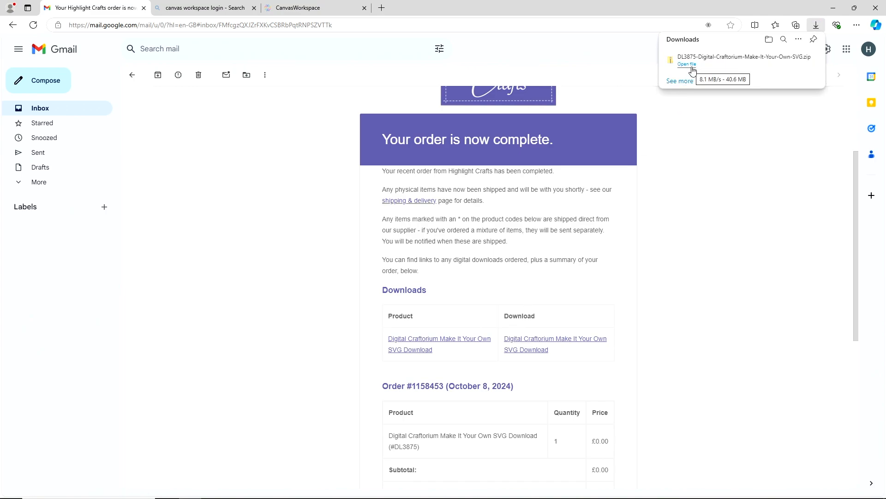
{"action": "mouse_move", "coordinate": [687, 64]}
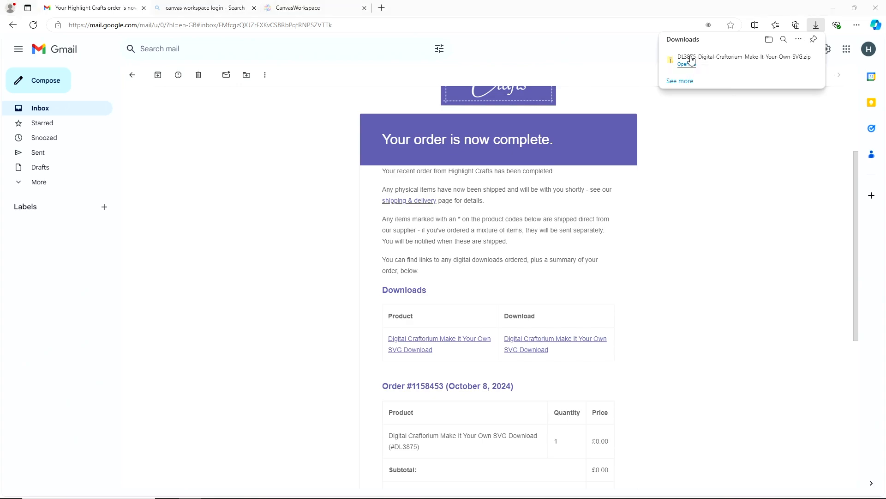
Step: Open the zip's Digital Craftorium Make It Your Own folder and select all 21 items (numbered folders and Index)
{"action": "left_click", "coordinate": [686, 64]}
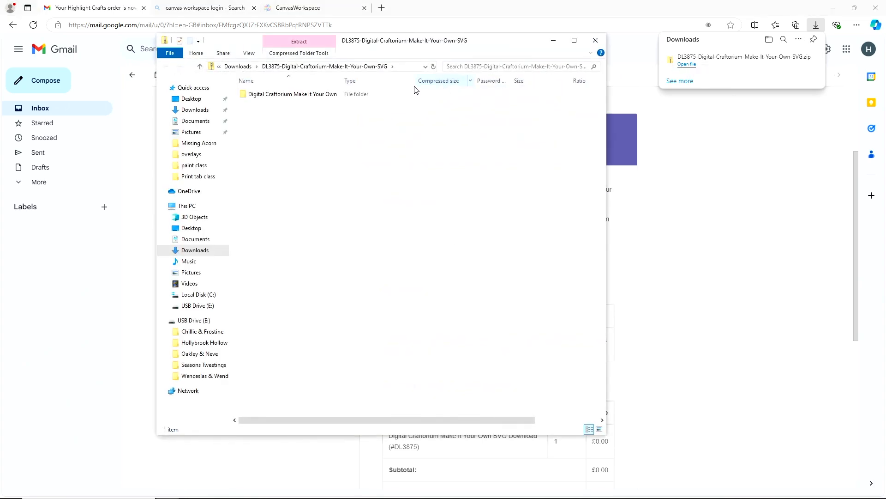
{"action": "left_click", "coordinate": [293, 95]}
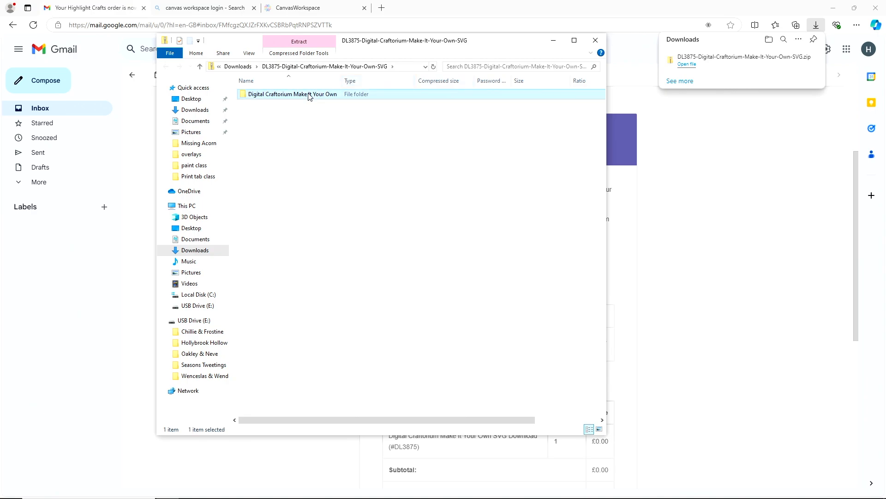
{"action": "right_click", "coordinate": [293, 94]}
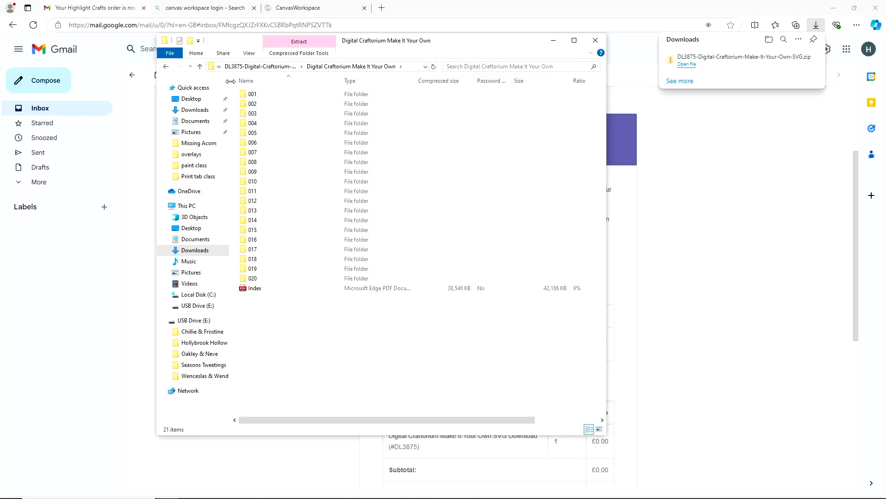
{"action": "left_click_drag", "start_coordinate": [253, 95], "coordinate": [253, 113]}
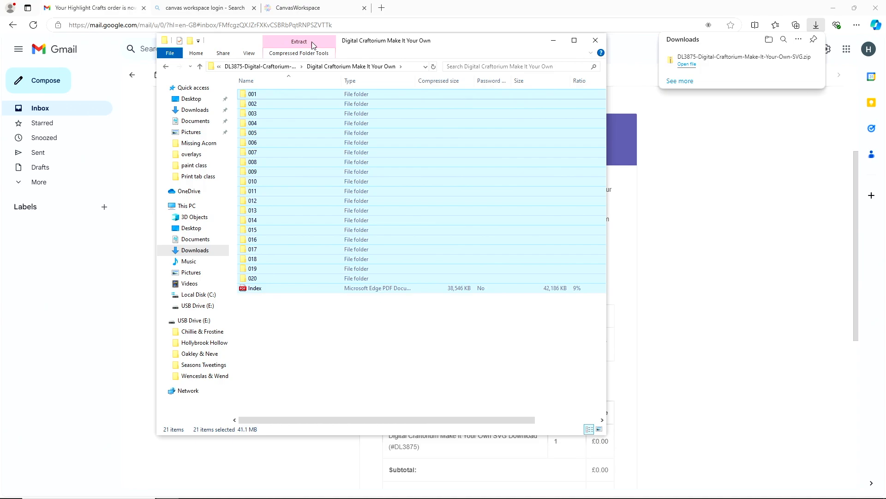
Step: Start Extract all and set USB Drive (E:) as the destination folder
{"action": "left_click", "coordinate": [299, 41]}
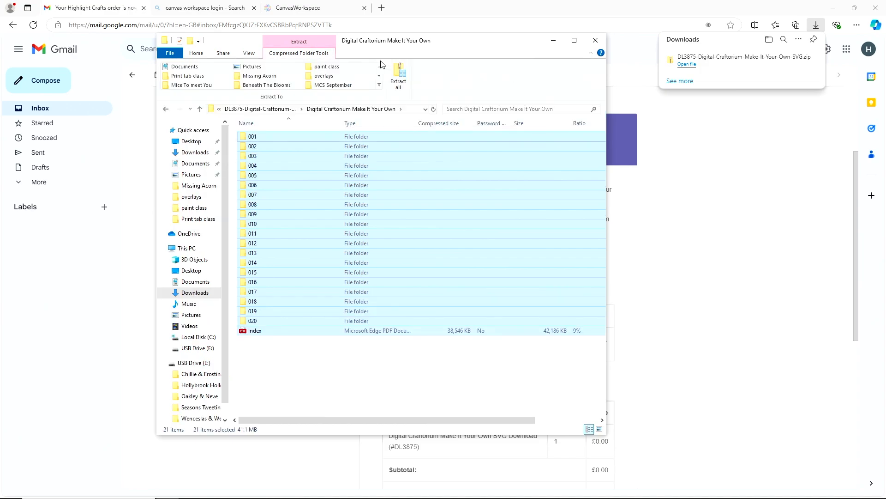
{"action": "left_click", "coordinate": [398, 76]}
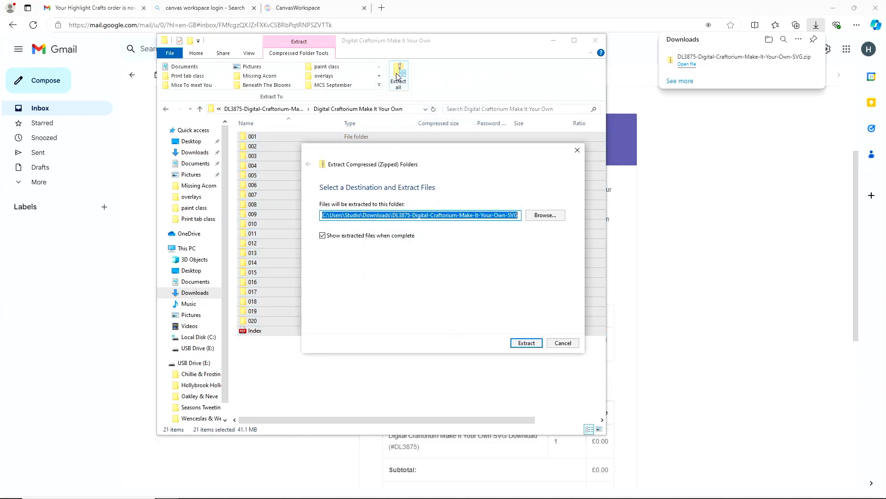
{"action": "mouse_move", "coordinate": [442, 243]}
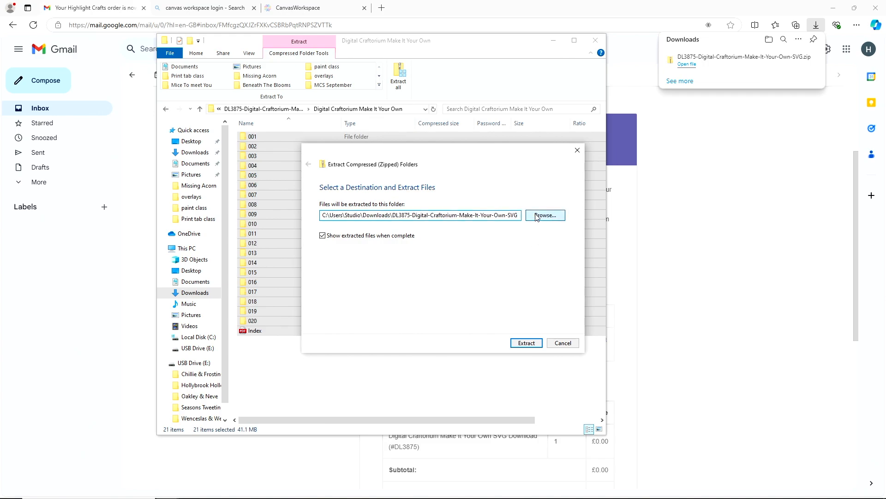
{"action": "left_click", "coordinate": [545, 215]}
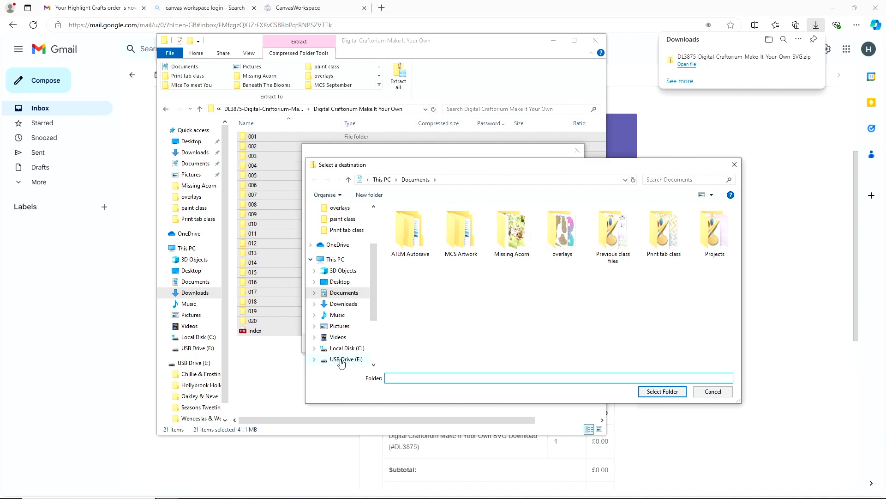
{"action": "left_click", "coordinate": [562, 378]}
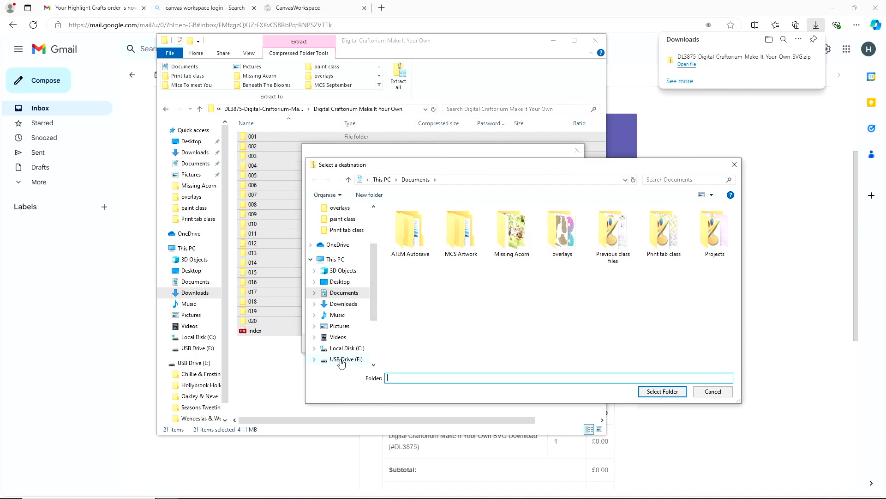
{"action": "left_click", "coordinate": [345, 360]}
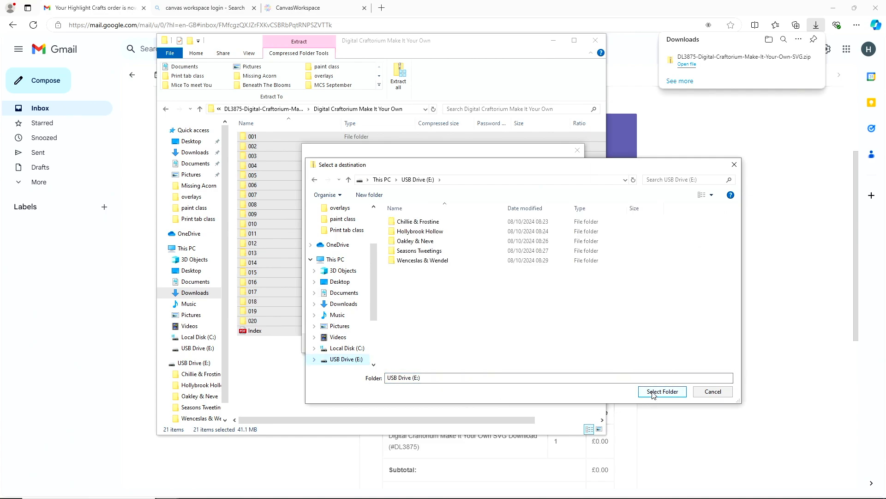
{"action": "left_click", "coordinate": [661, 391]}
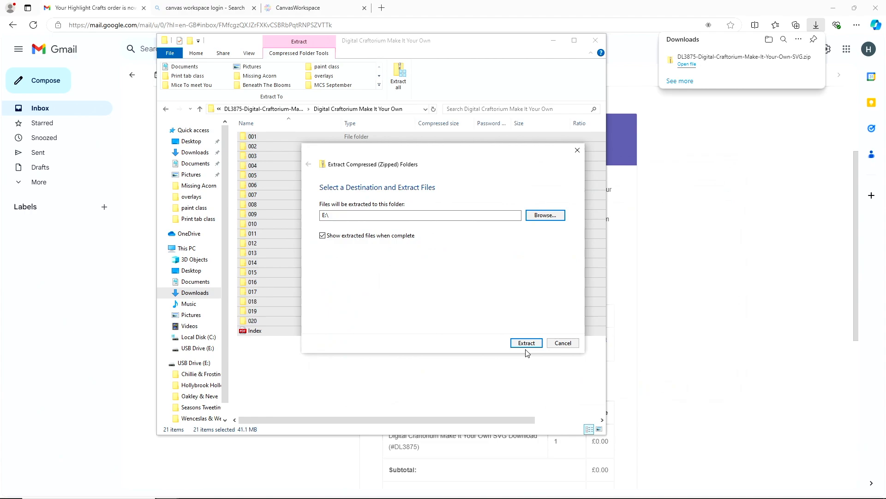
{"action": "left_click", "coordinate": [525, 343]}
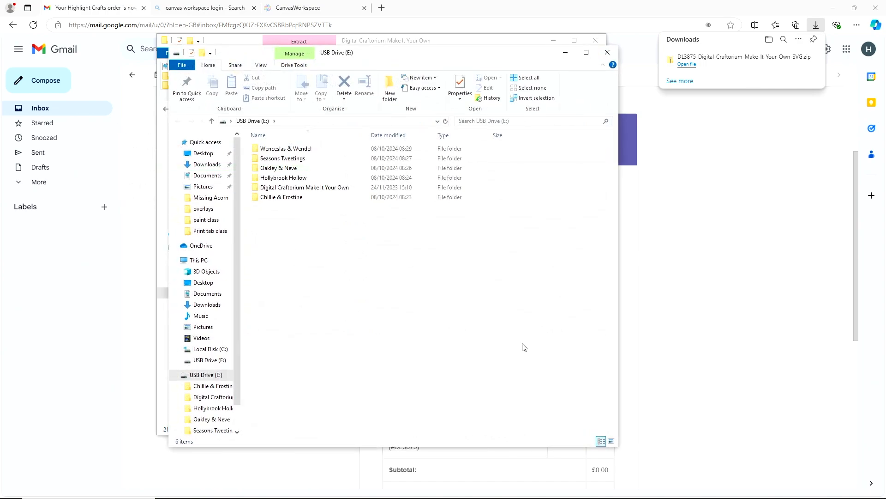
{"action": "mouse_move", "coordinate": [520, 383]}
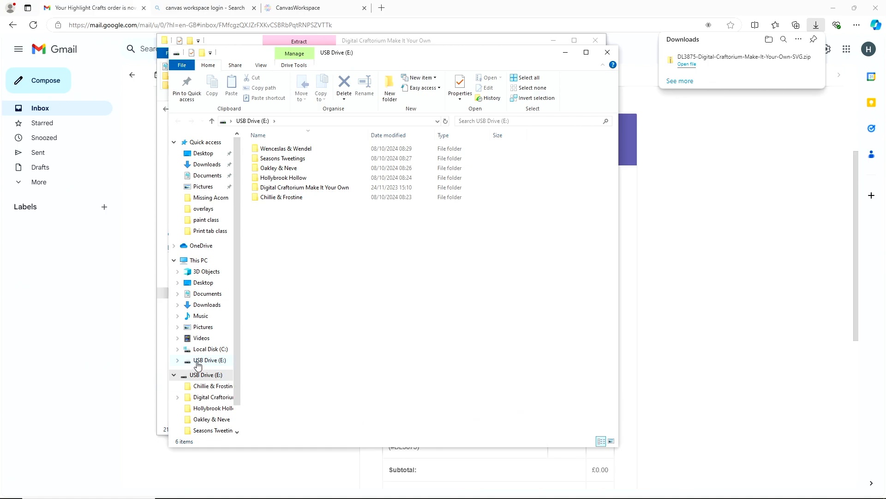
{"action": "mouse_move", "coordinate": [201, 365]}
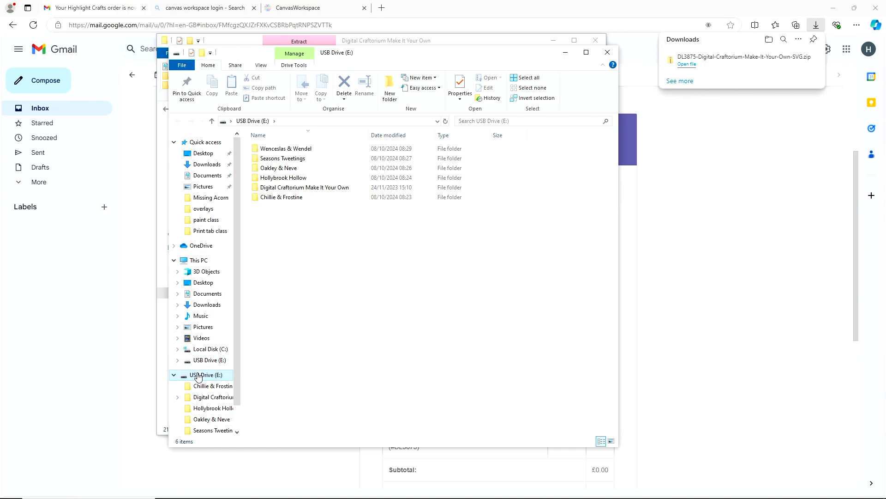
Step: Bring up the context menu for USB Drive (E:) with its Eject option
{"action": "right_click", "coordinate": [198, 375]}
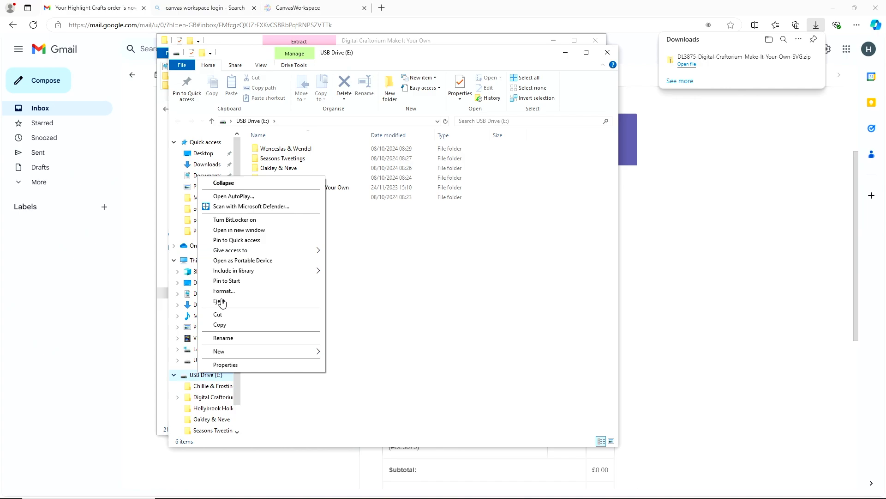